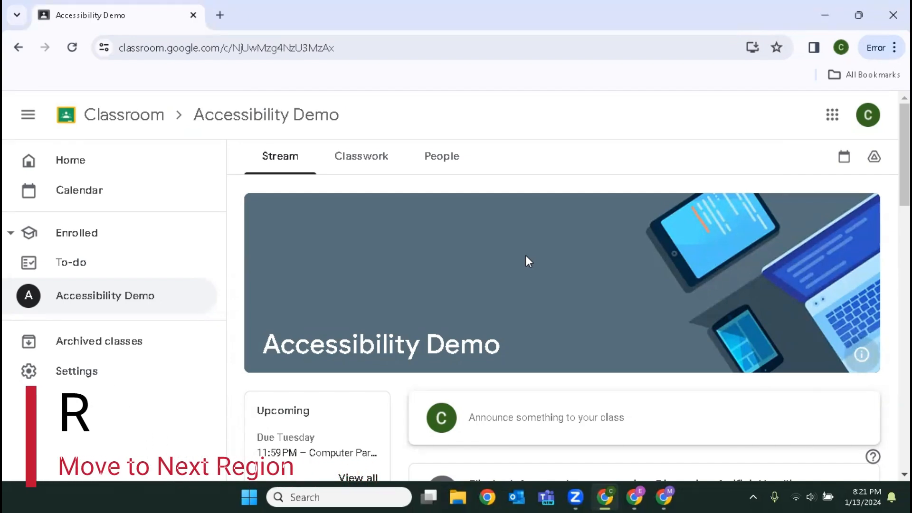
Move through the left navigation to the Settings link and reach the Settings page
{"action": "scroll", "scroll_direction": "down", "scroll_amount": 3}
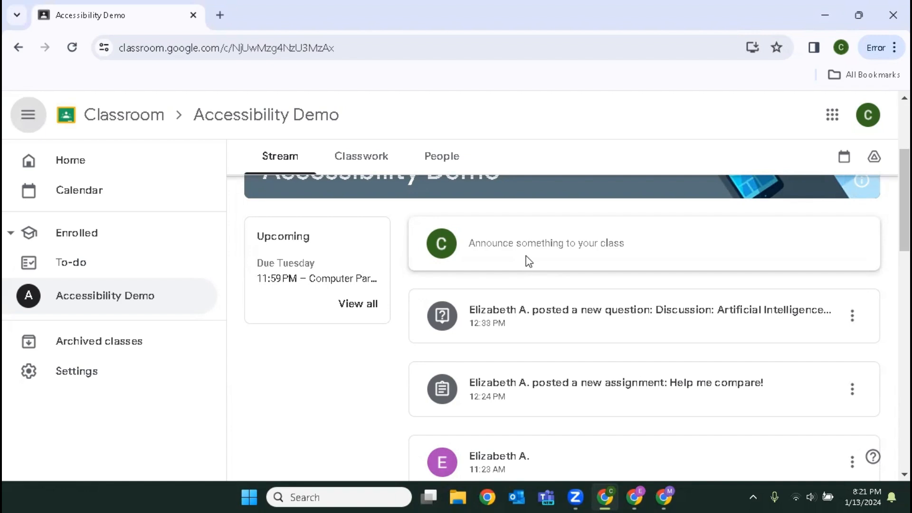
{"action": "key", "text": "Tab"}
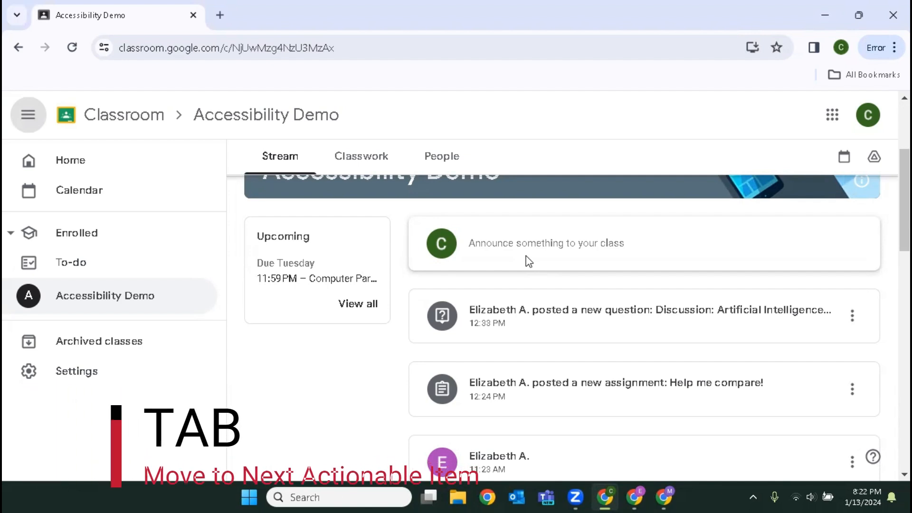
{"action": "key", "text": "tab"}
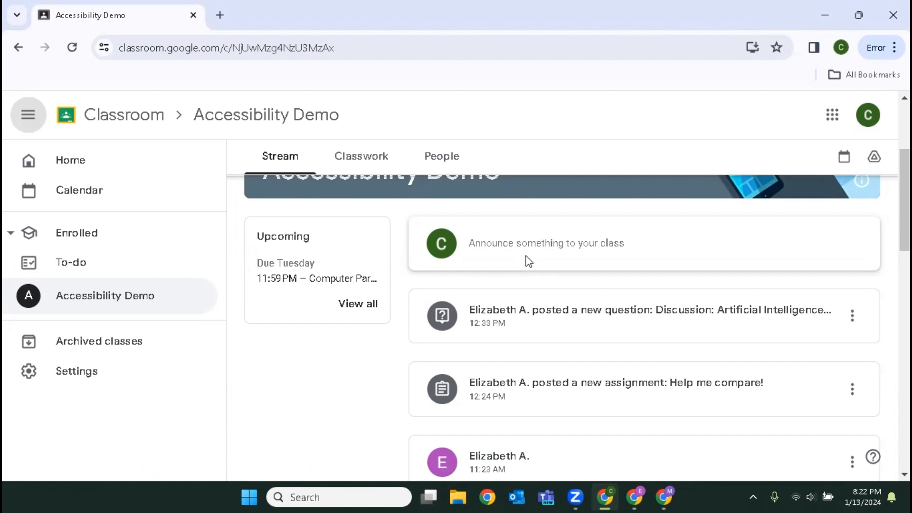
{"action": "key", "text": "Down"}
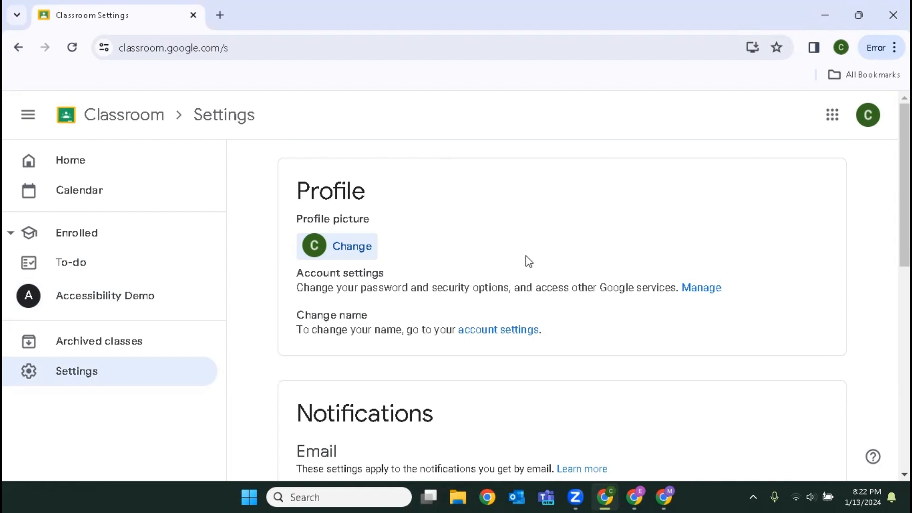
{"action": "key", "text": "Down"}
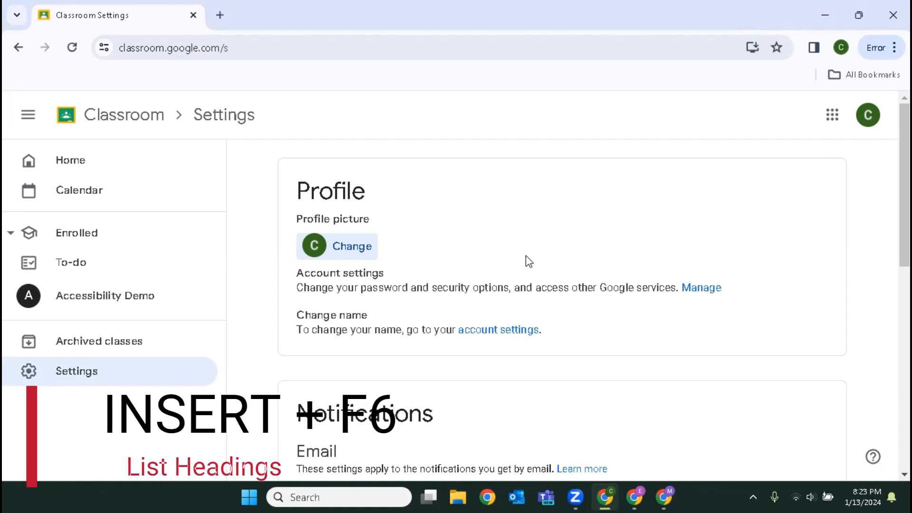
In the JAWS Heading List, arrow between Change name, Notifications and Class notifications, settling on Notifications
{"action": "key", "text": "insert+f6"}
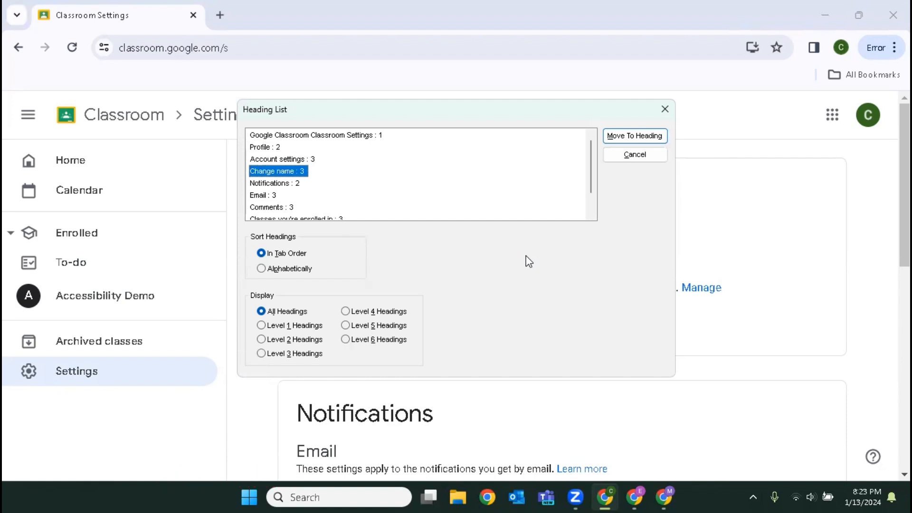
{"action": "left_click", "coordinate": [274, 183]}
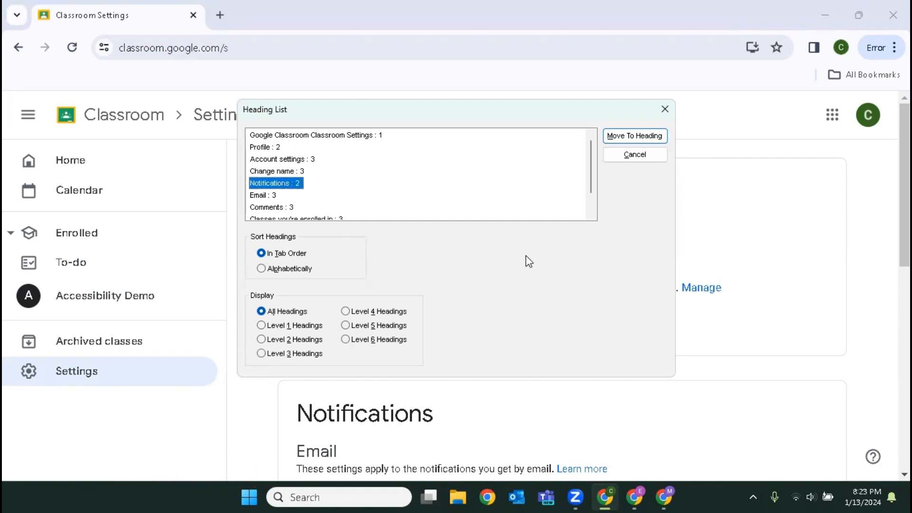
{"action": "left_click", "coordinate": [271, 206]}
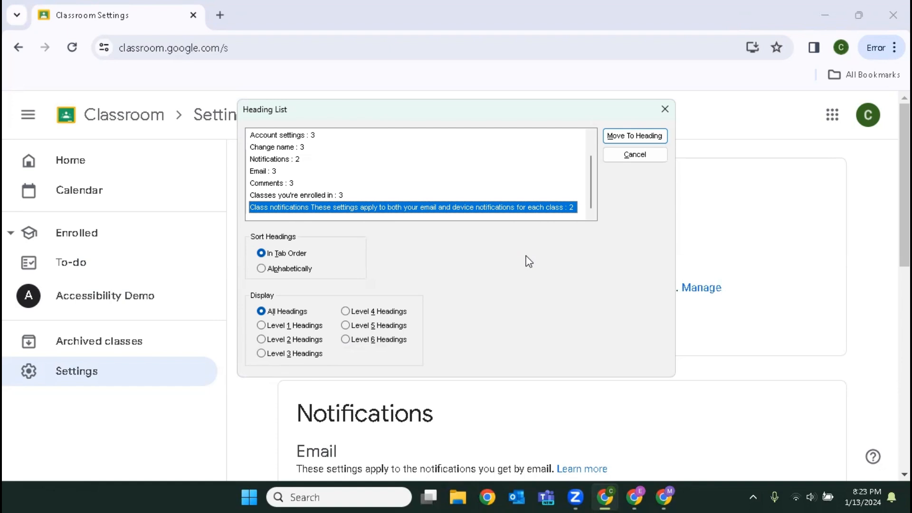
{"action": "left_click", "coordinate": [274, 158]}
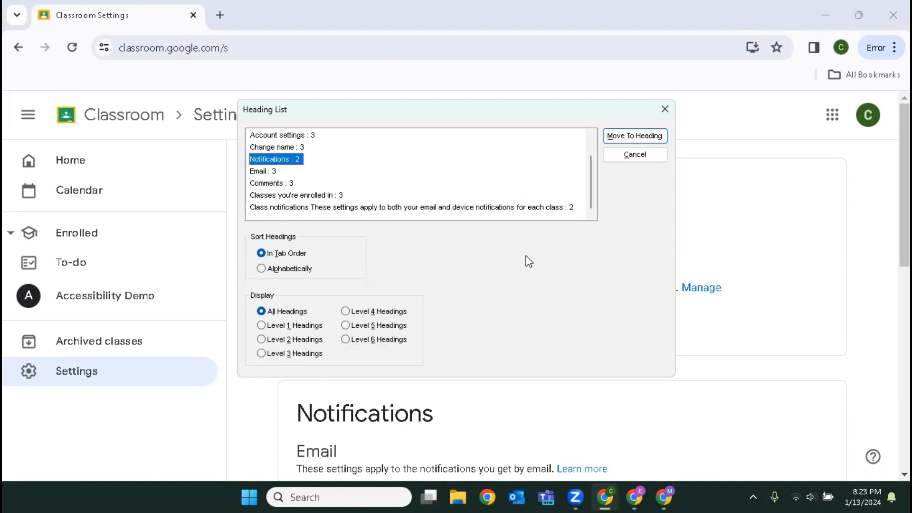
{"action": "left_click", "coordinate": [277, 146]}
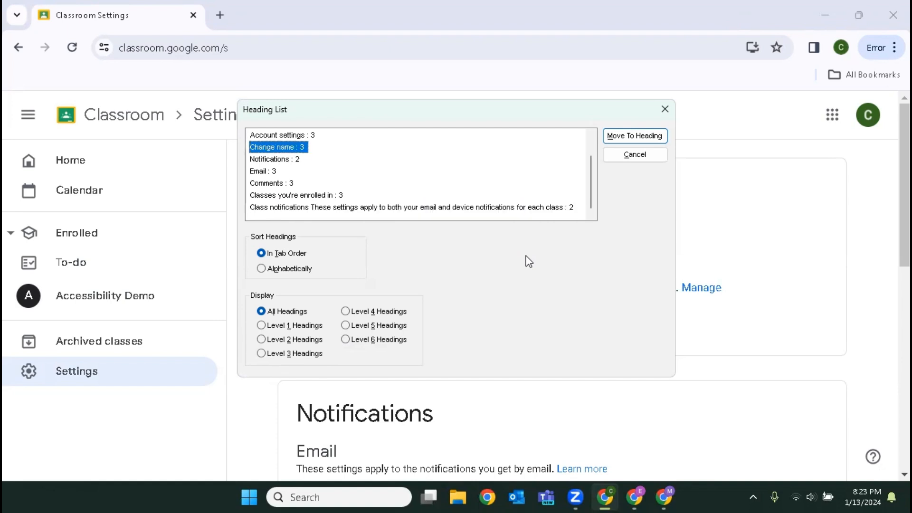
{"action": "left_click", "coordinate": [274, 158]}
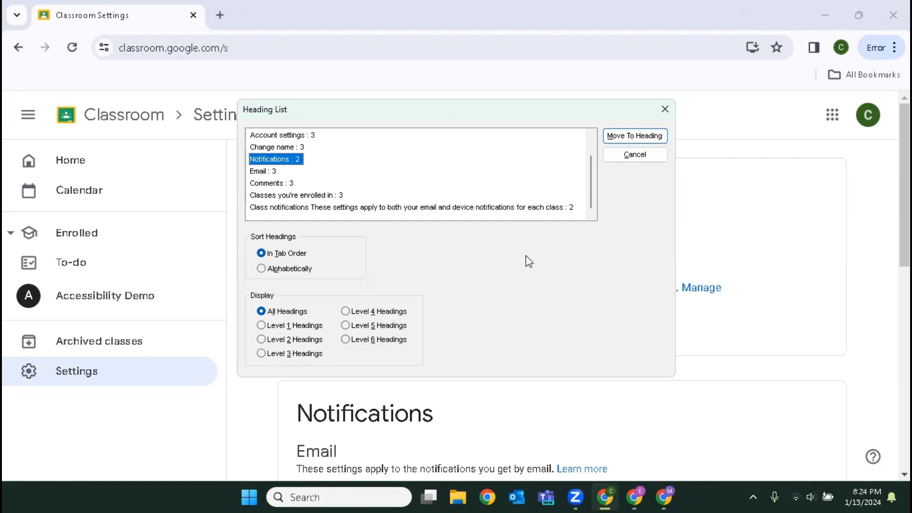
{"action": "key", "text": "enter"}
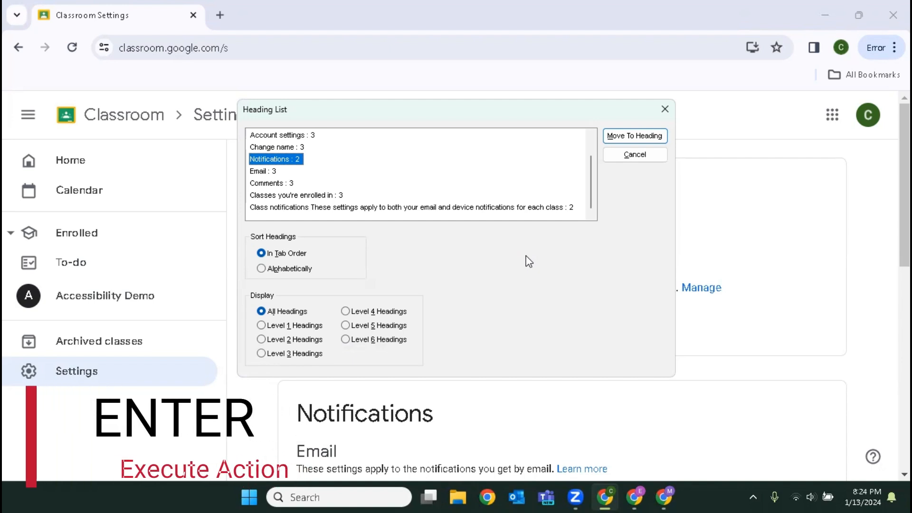
Jump to the Notifications section and switch Allow email notifications off, then back on
{"action": "left_click", "coordinate": [633, 136]}
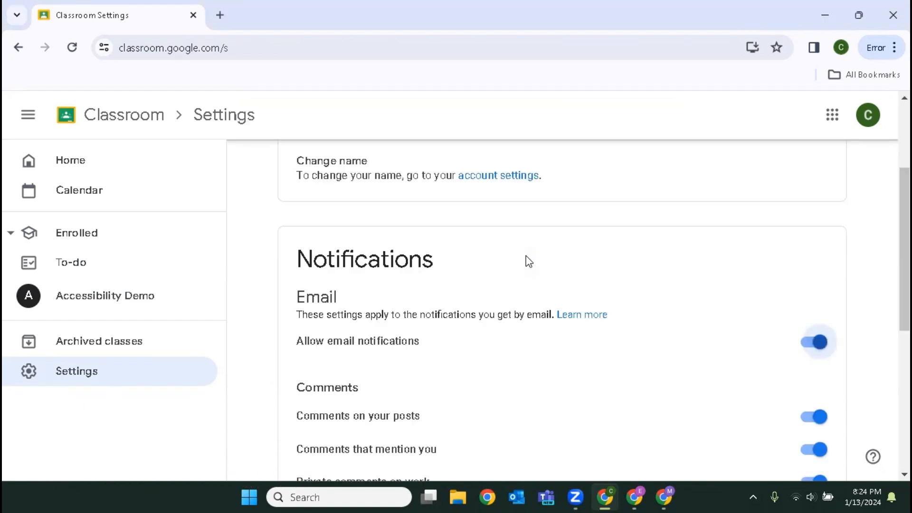
{"action": "key", "text": "Tab"}
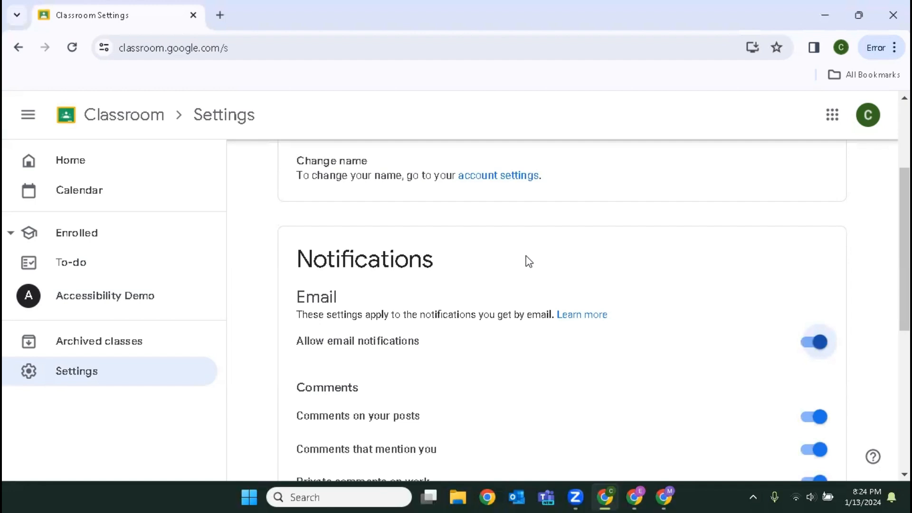
{"action": "key", "text": "space"}
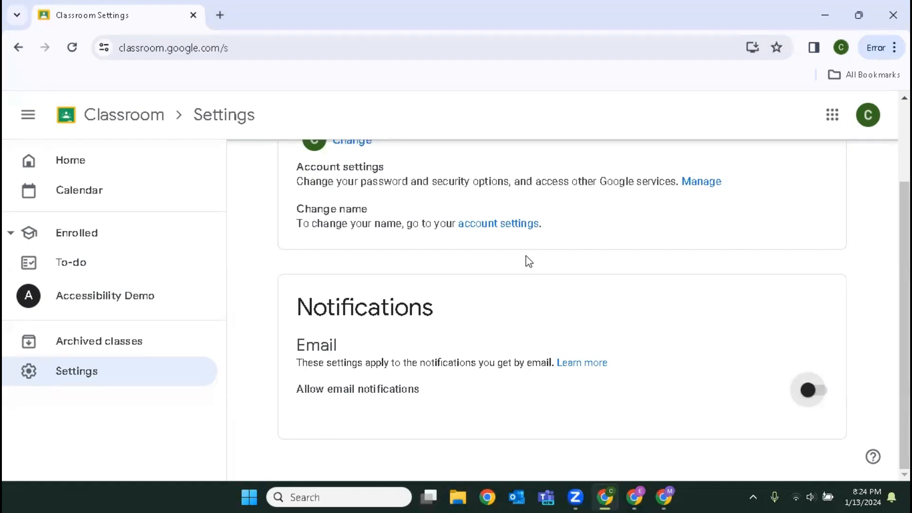
{"action": "left_click", "coordinate": [807, 389]}
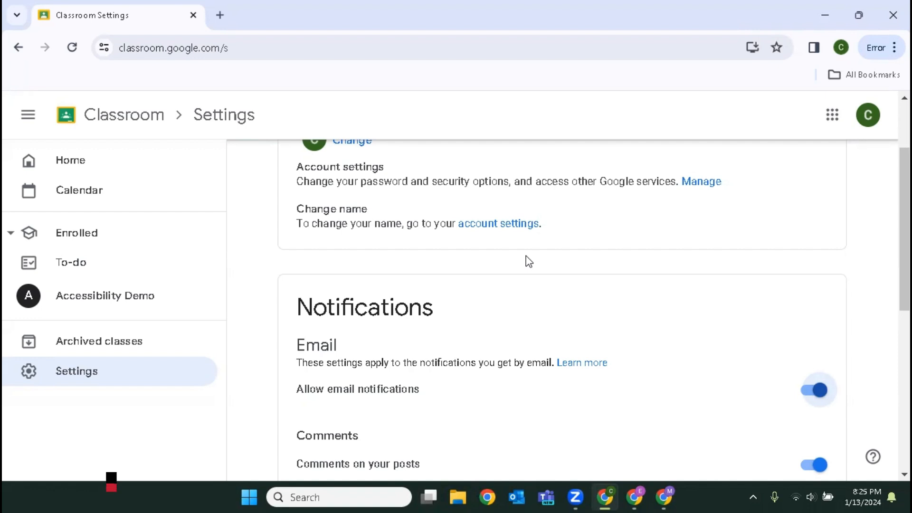
Review the Comments and Classes you're enrolled in email toggles down to Class notifications, leaving all on
{"action": "key", "text": "Tab"}
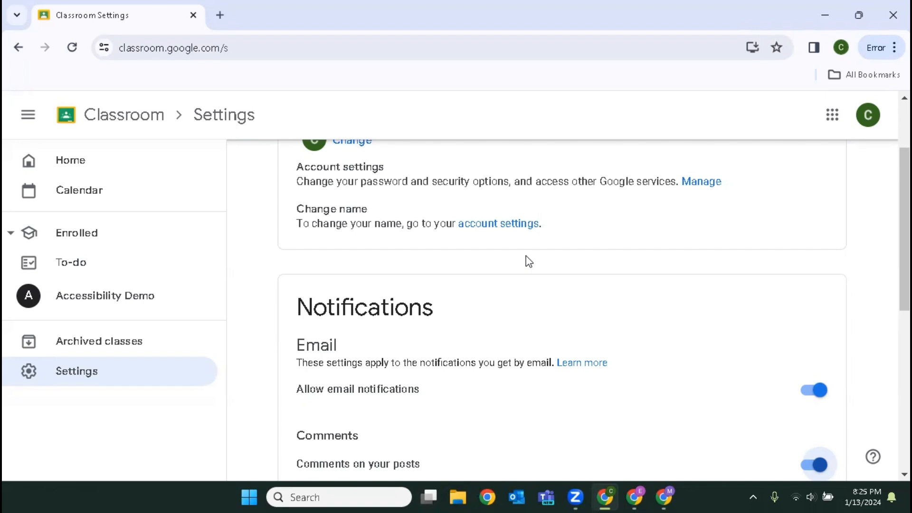
{"action": "scroll", "scroll_direction": "down", "scroll_amount": 3}
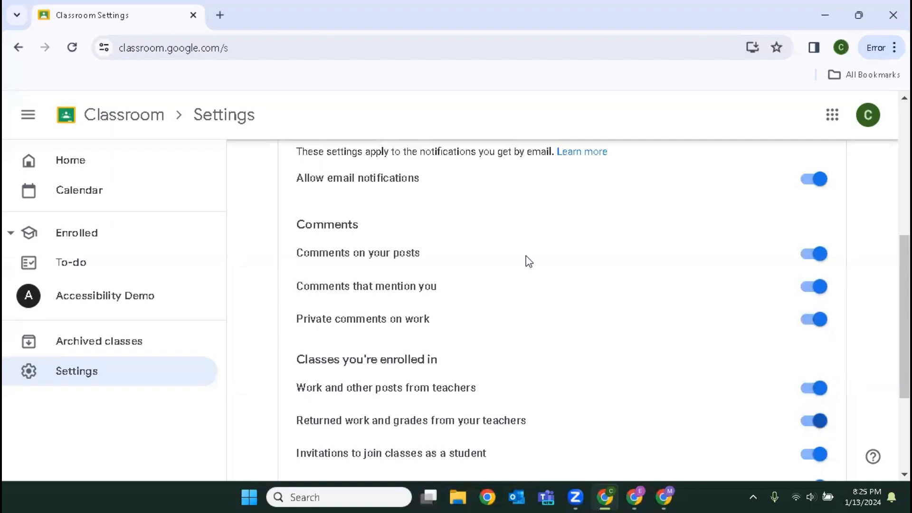
{"action": "scroll", "scroll_direction": "down", "scroll_amount": 3}
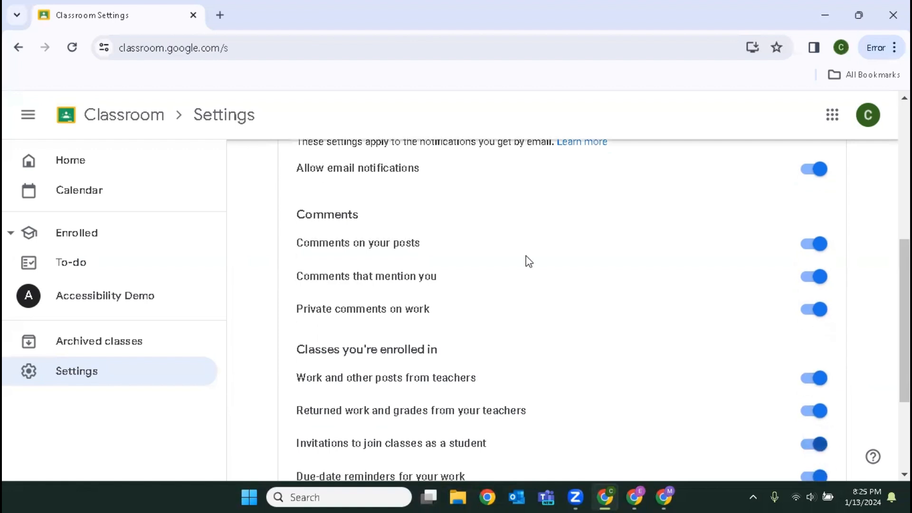
{"action": "scroll", "scroll_direction": "down", "scroll_amount": 3}
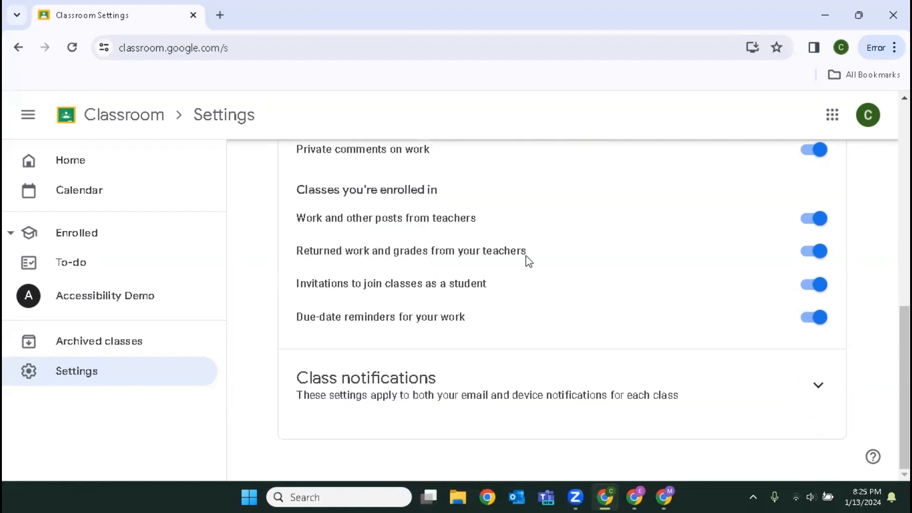
{"action": "mouse_move", "coordinate": [104, 47]}
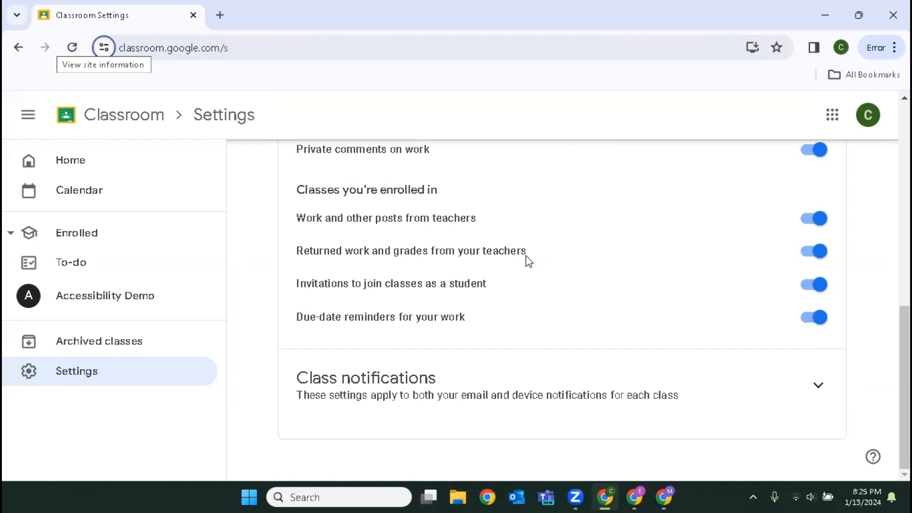